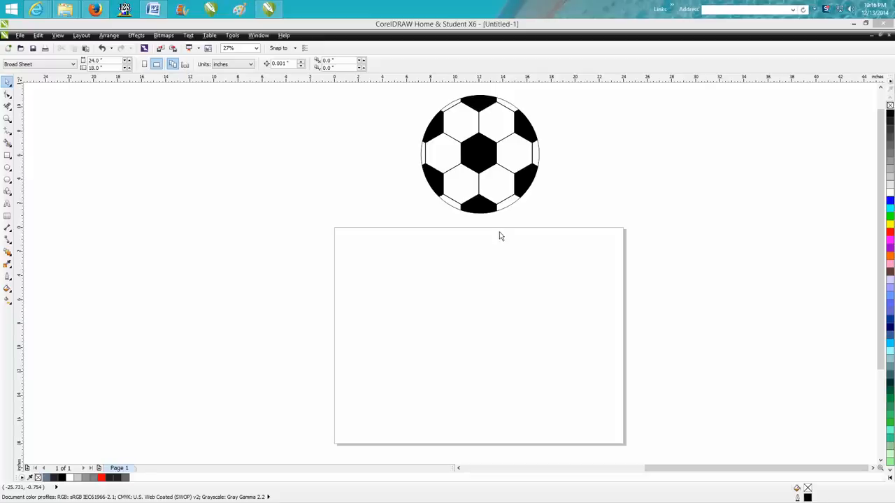
mouse_move(490, 217)
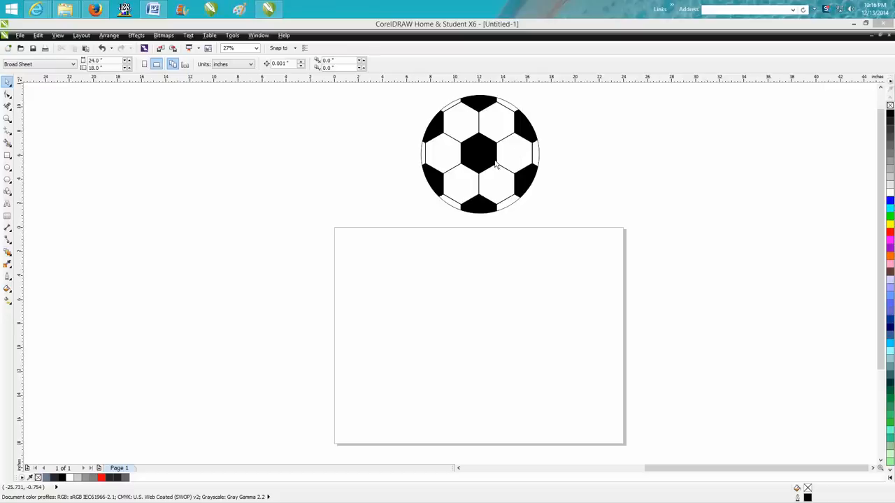
mouse_move(502, 158)
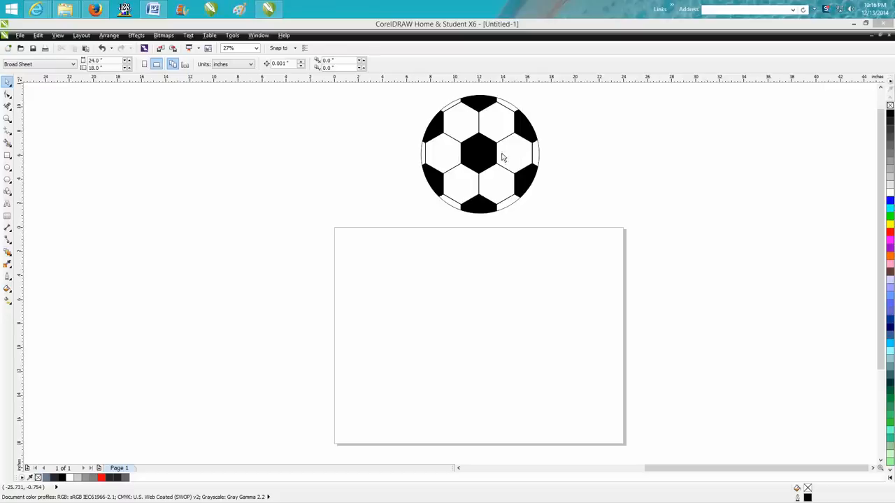
mouse_move(480, 153)
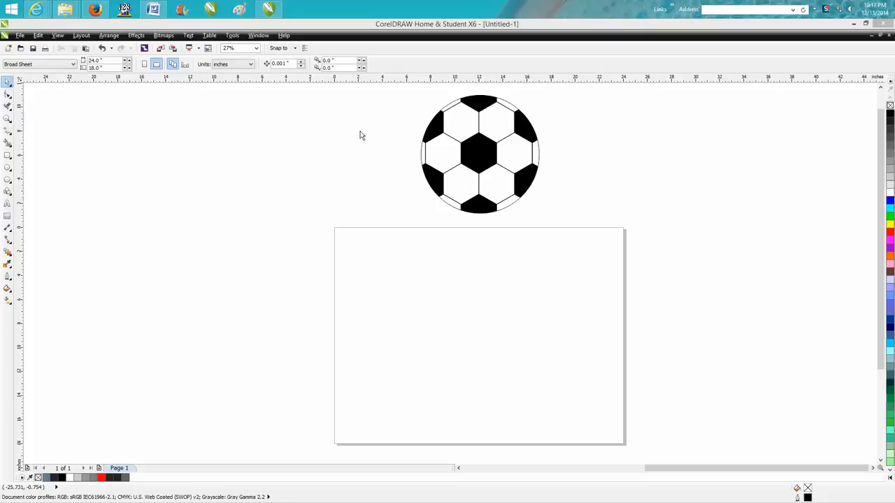
mouse_move(343, 219)
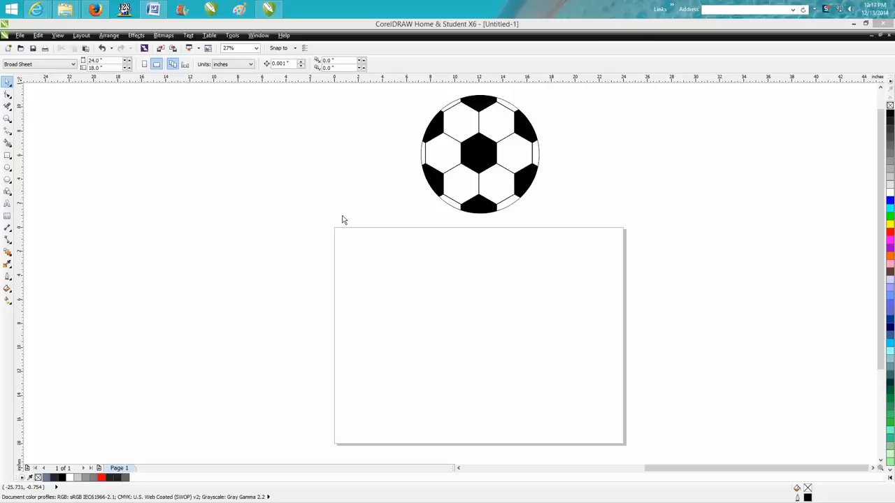
mouse_move(44, 217)
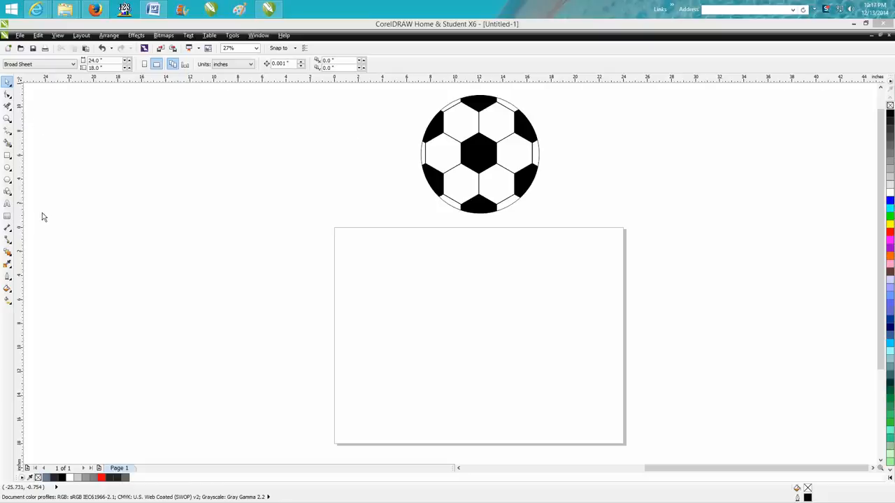
Select the Polygon tool and draw the first hexagon of the row on the page
click(6, 184)
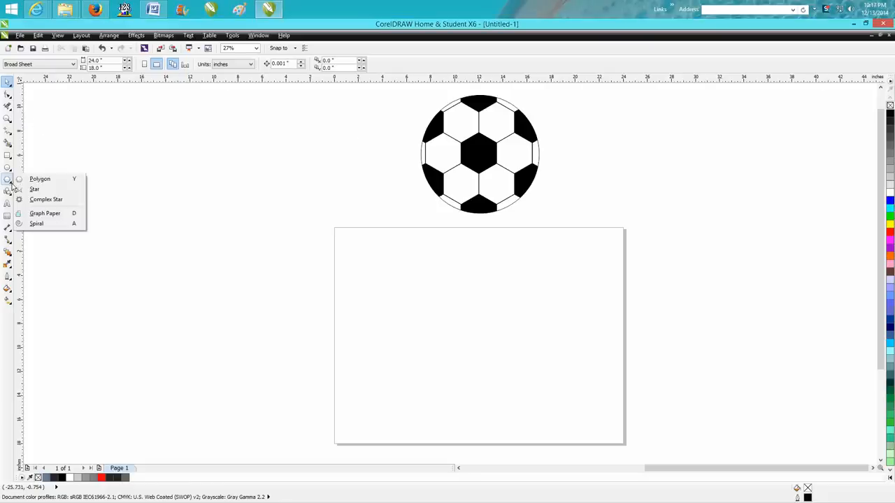
click(39, 178)
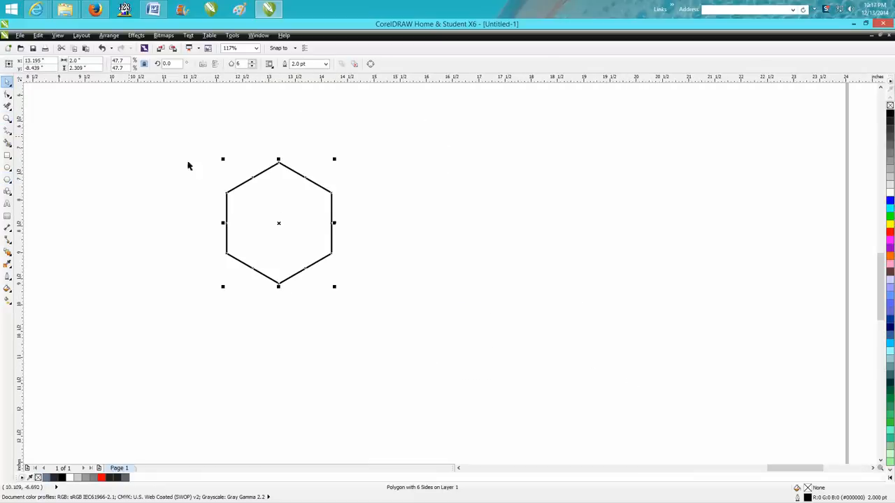
mouse_move(344, 236)
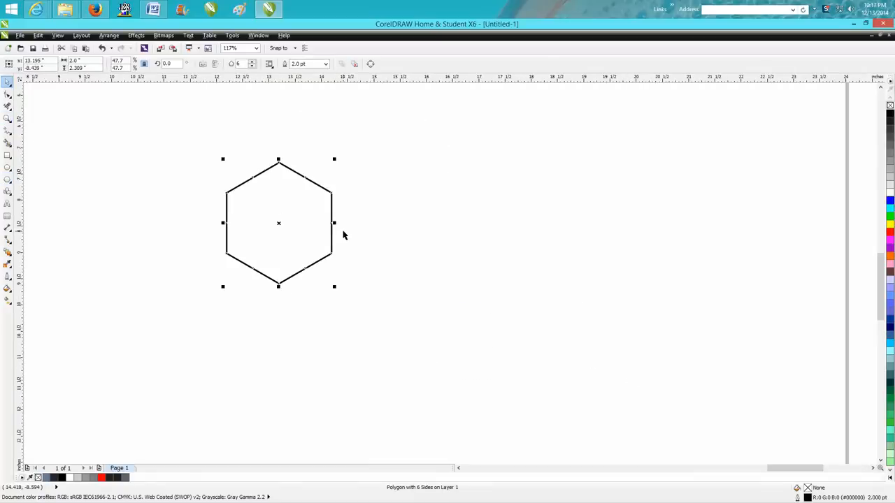
mouse_move(349, 232)
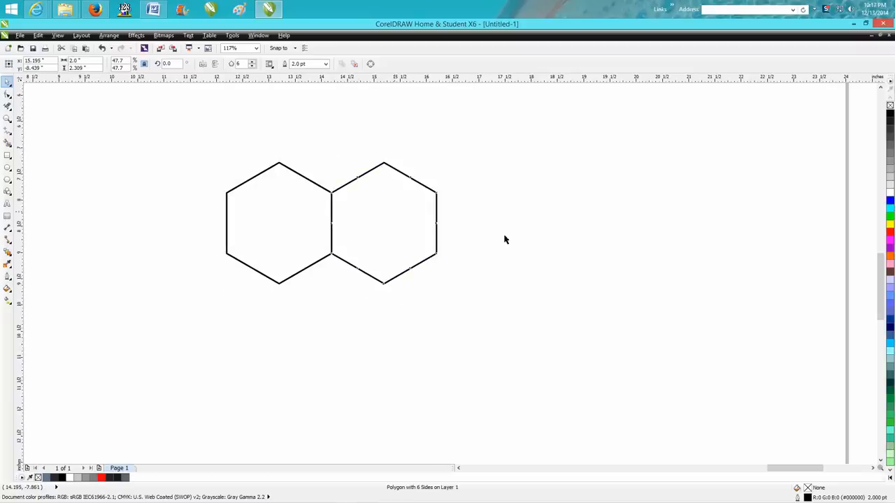
click(383, 224)
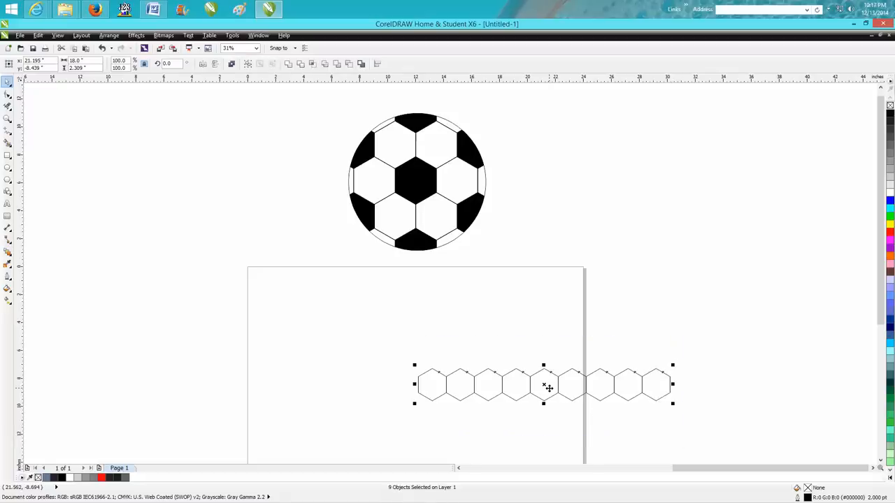
Move the hexagon row to the top and nest an offset copy snugly beneath it
drag(544, 384, 397, 320)
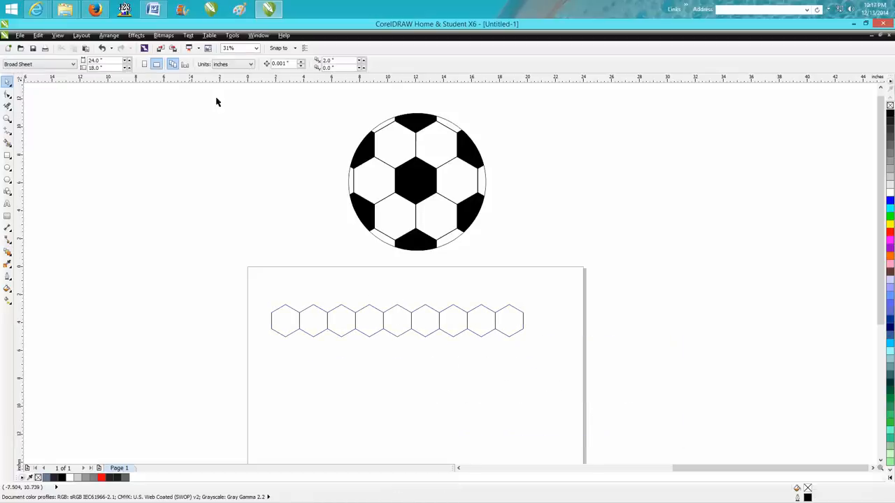
click(341, 61)
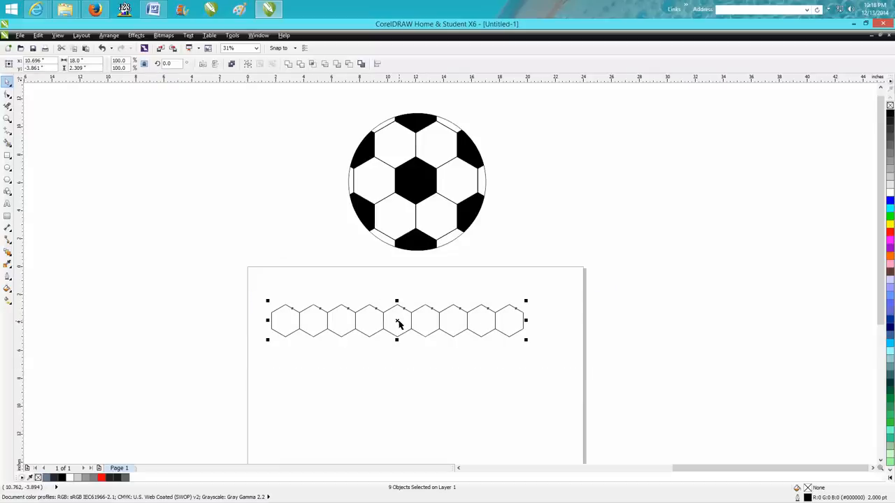
drag(398, 321, 383, 383)
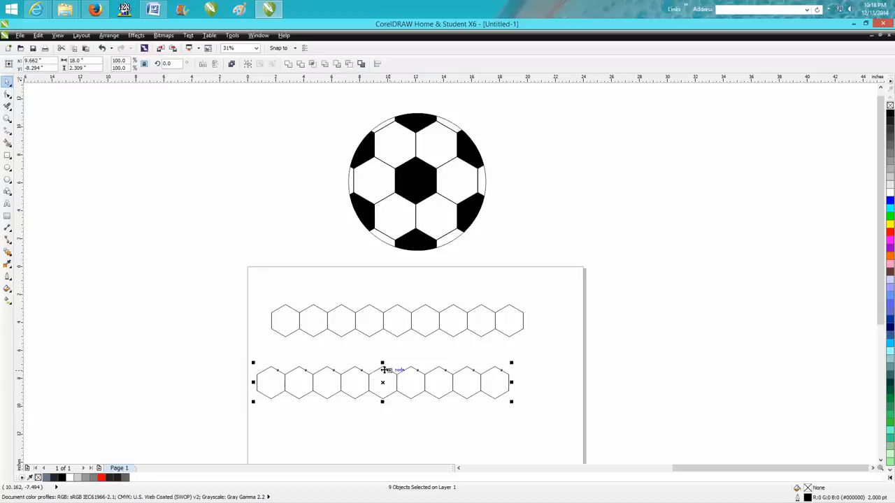
drag(383, 383, 383, 346)
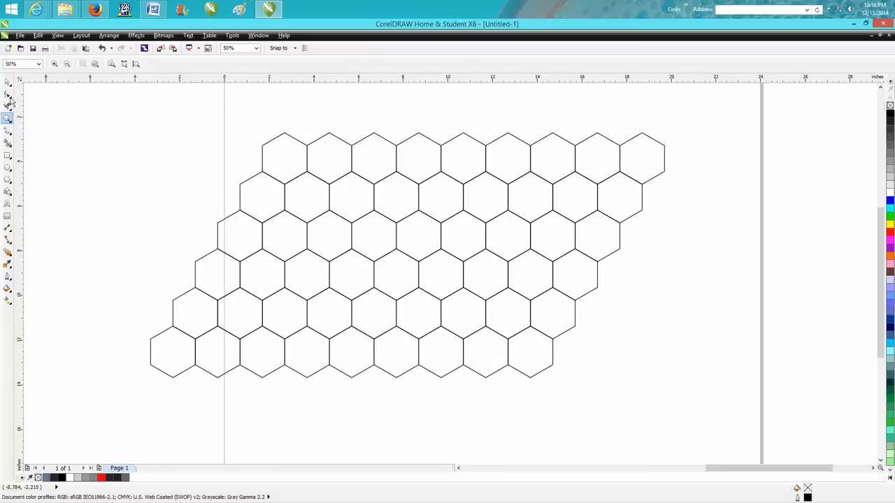
mouse_move(7, 95)
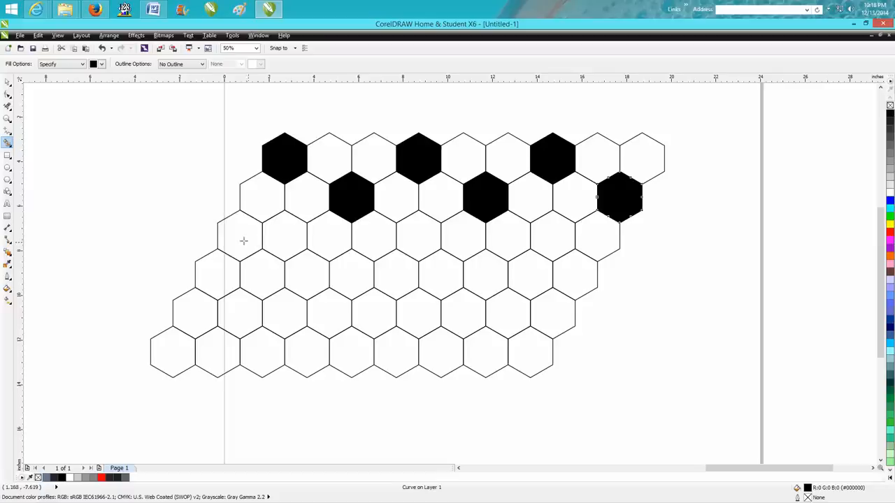
Fill three scattered hexagons in the first and third rows with black
click(239, 236)
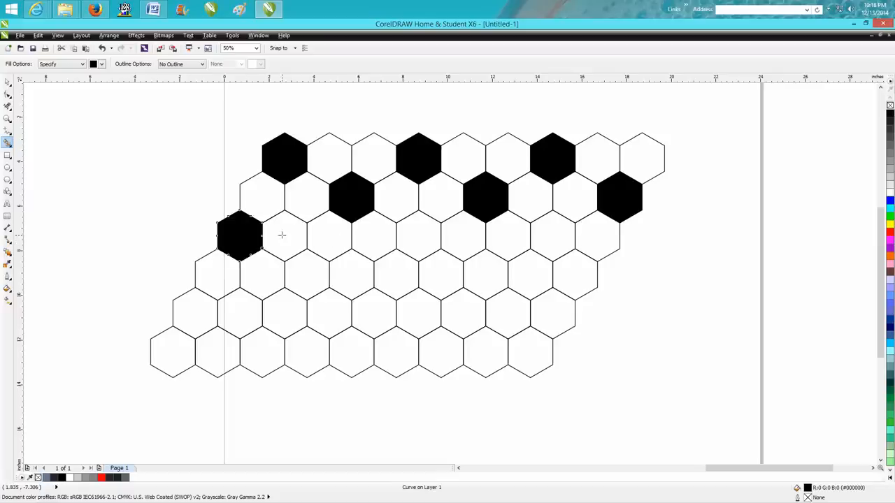
click(281, 236)
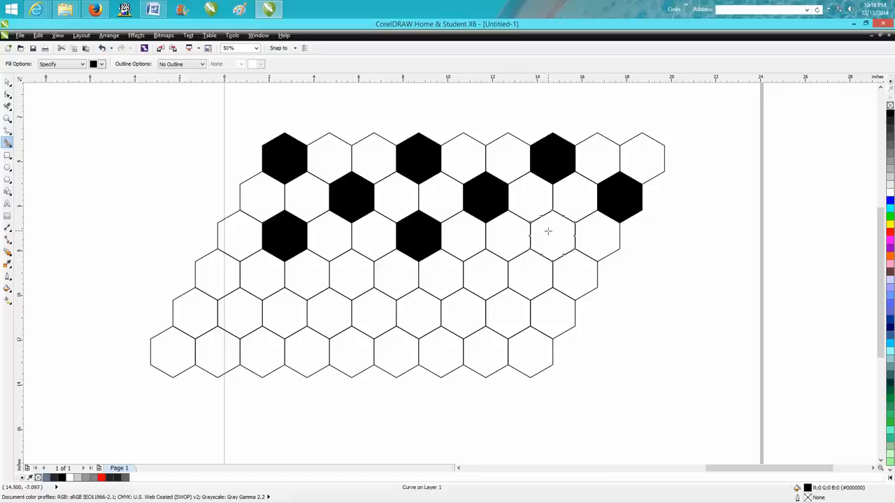
click(215, 277)
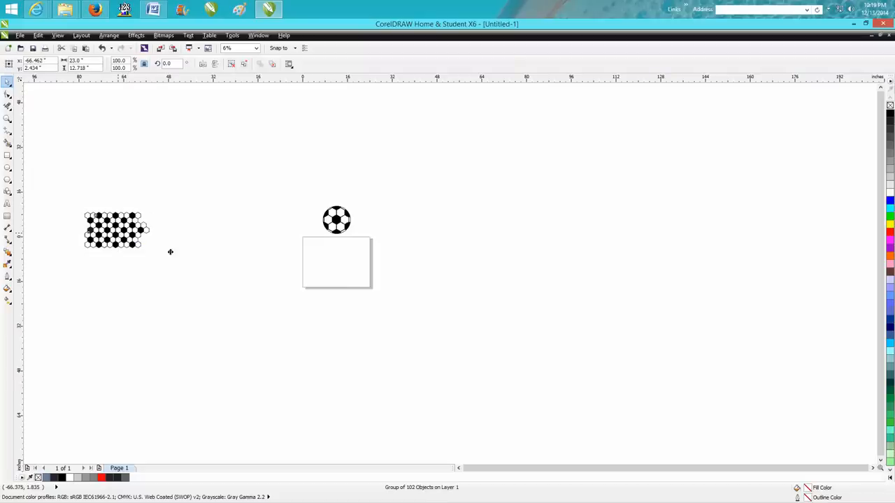
Drag the hexagon grid onto the page below the soccer ball reference
drag(116, 230, 337, 262)
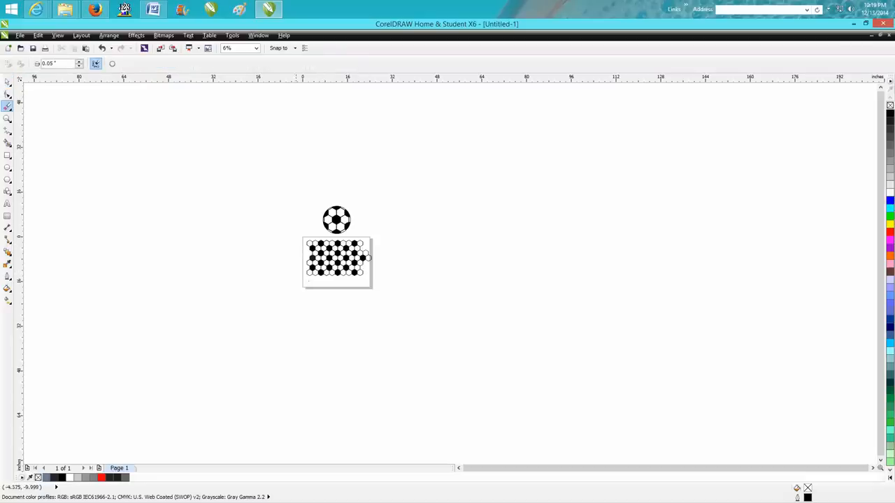
mouse_move(60, 201)
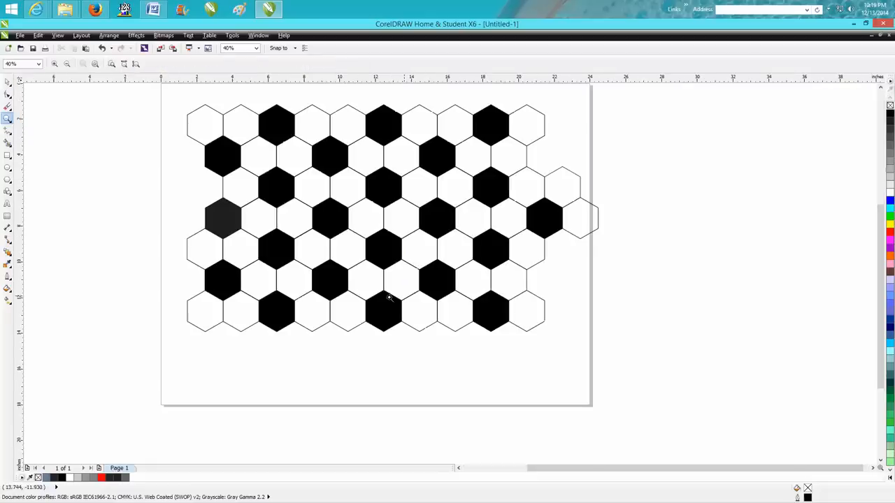
mouse_move(19, 135)
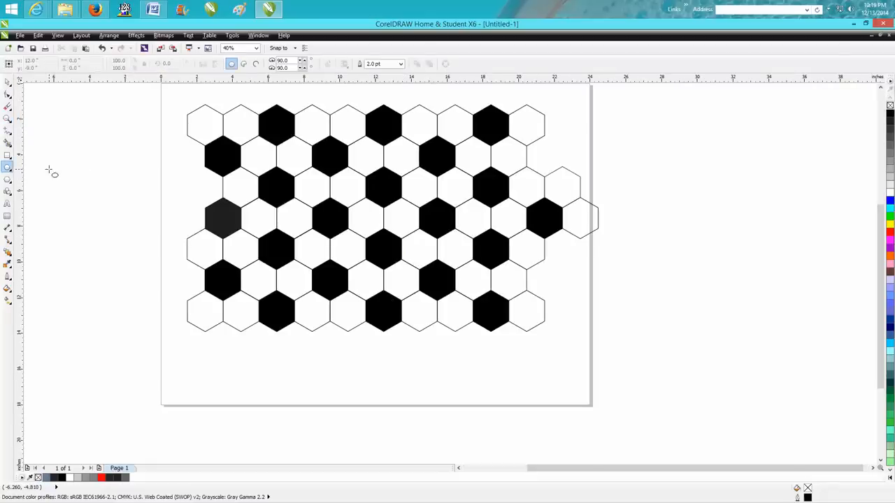
mouse_move(817, 188)
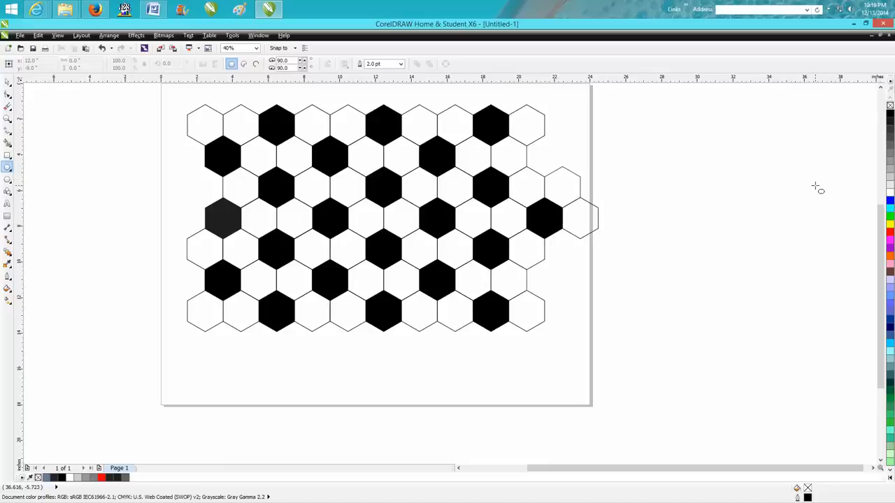
Draw a large circle right of the page and centre it over the hexagon grid
drag(639, 184, 818, 361)
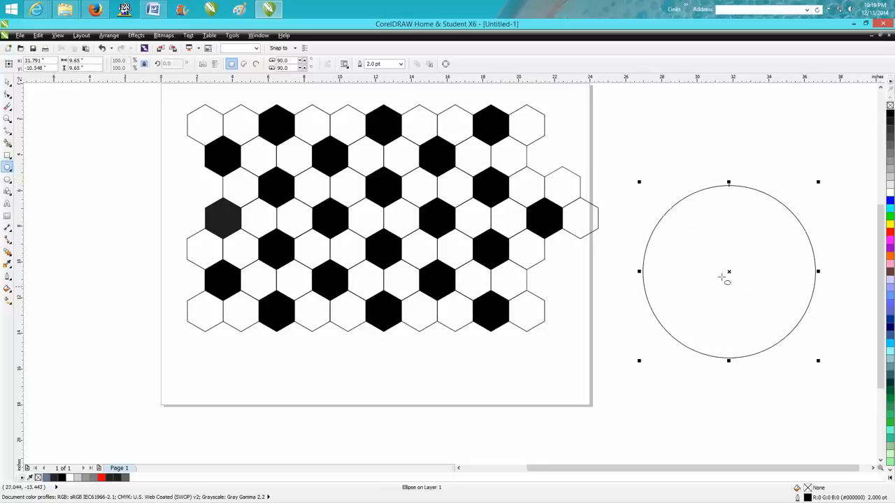
drag(728, 273, 302, 209)
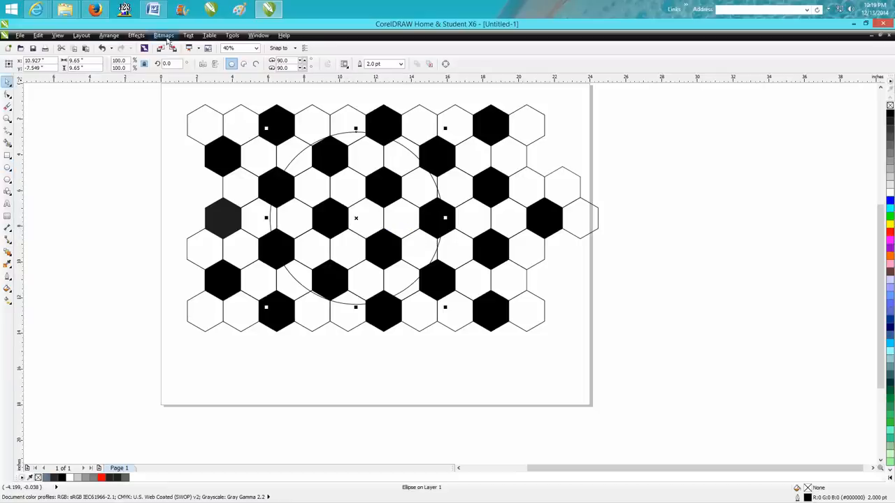
Give the circle a Fish Eye lens at 50% rate with Frozen ticked
click(135, 35)
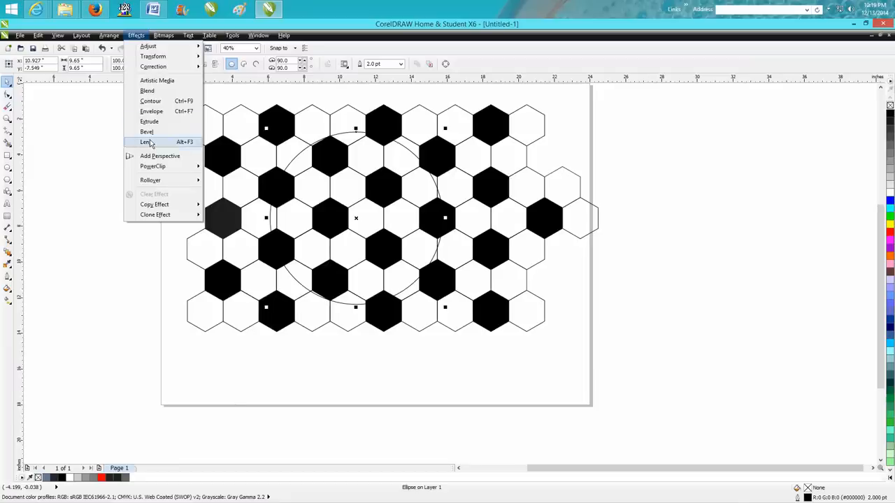
click(145, 142)
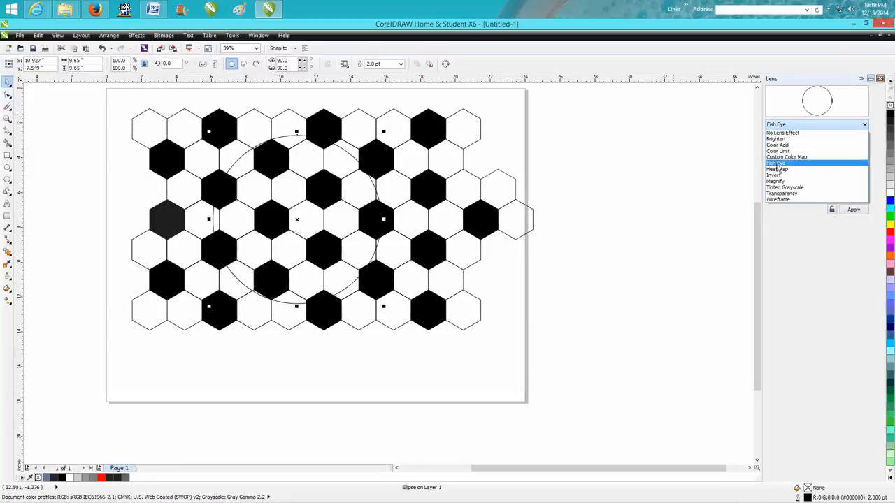
click(777, 163)
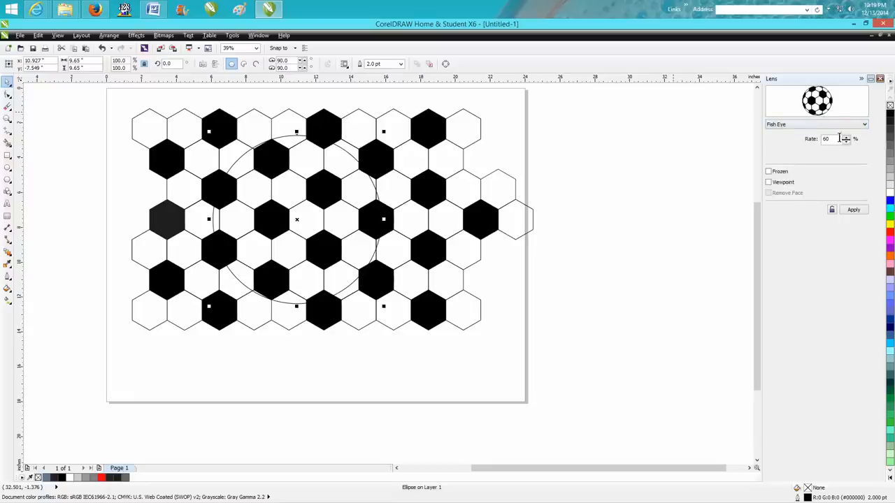
click(846, 137)
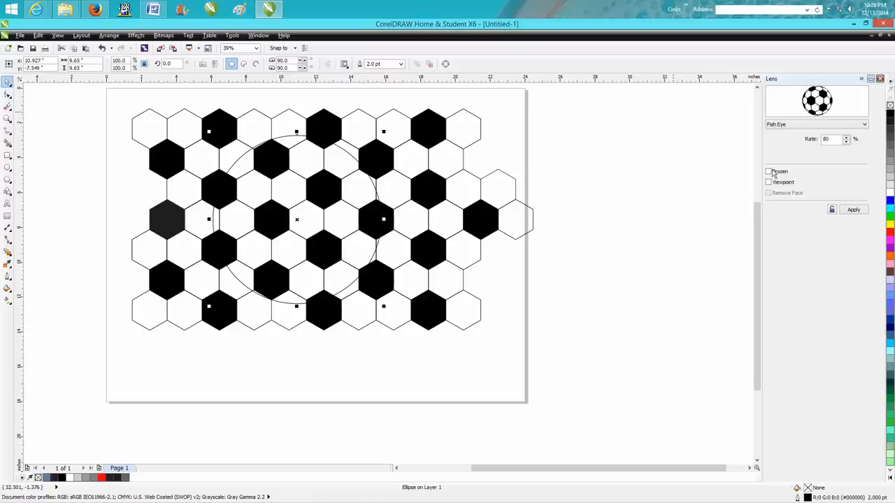
click(769, 171)
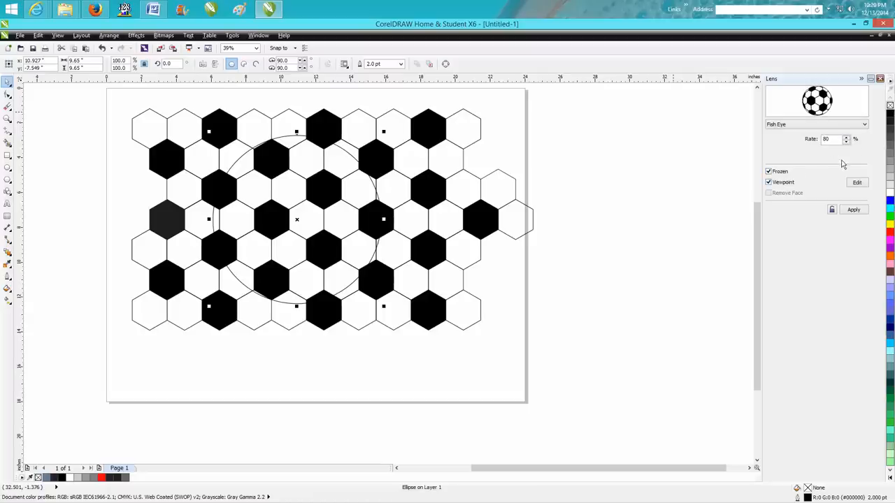
click(846, 142)
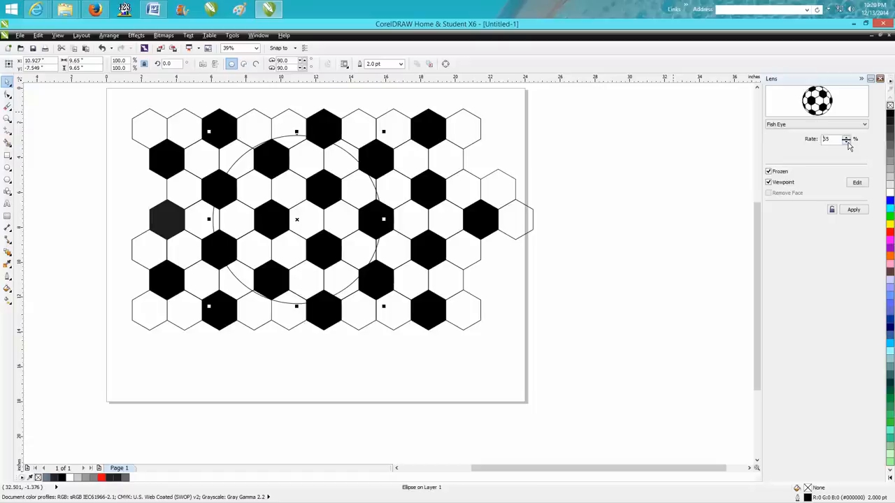
click(844, 142)
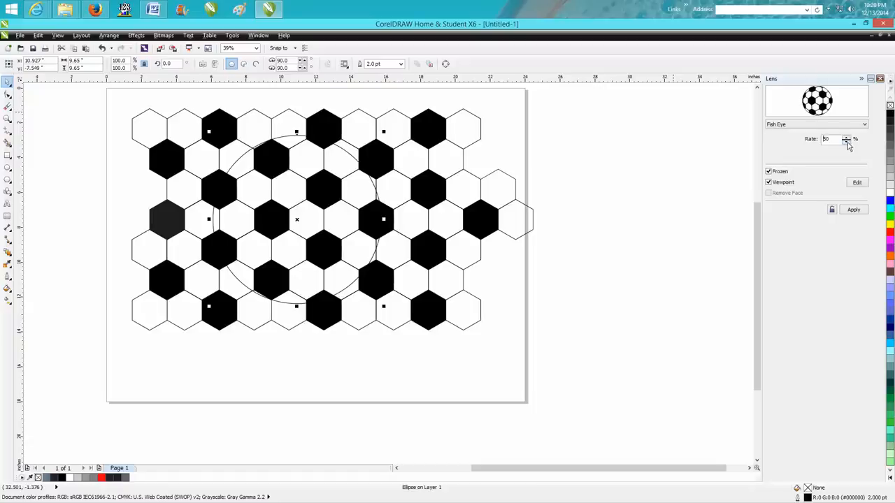
click(853, 210)
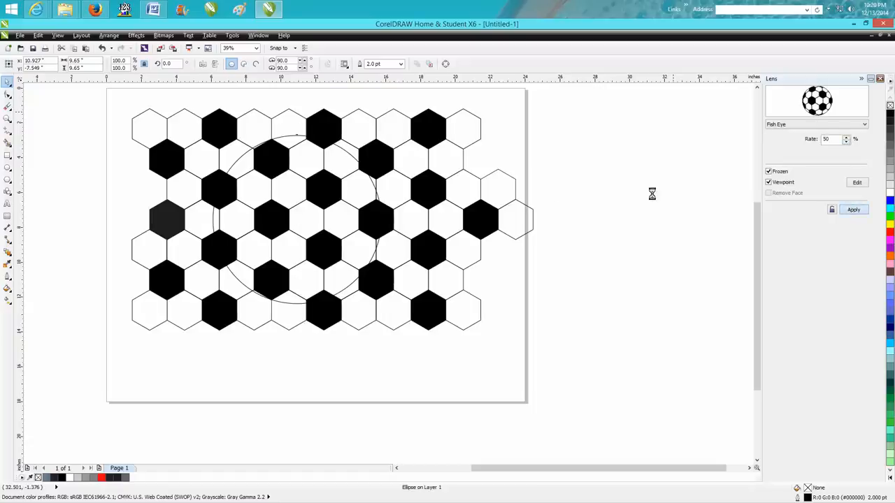
Apply the frozen lens again to produce the bulging soccer-ball group
click(853, 209)
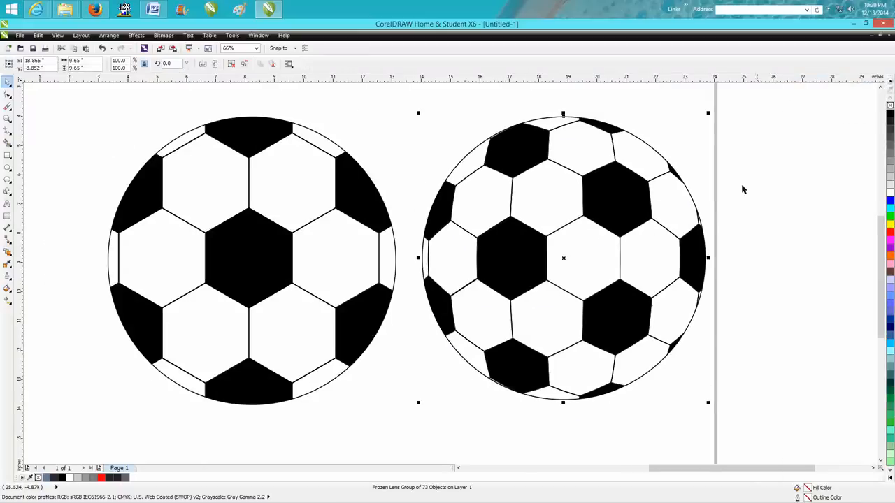
mouse_move(717, 225)
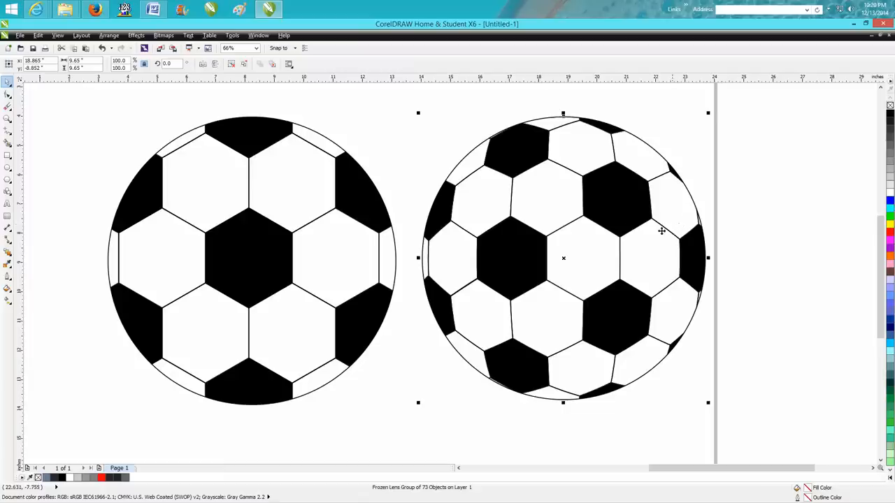
mouse_move(456, 235)
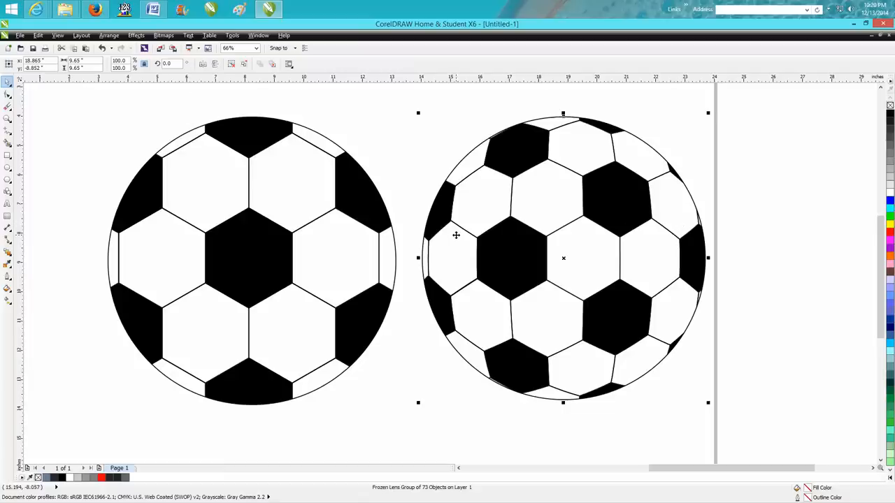